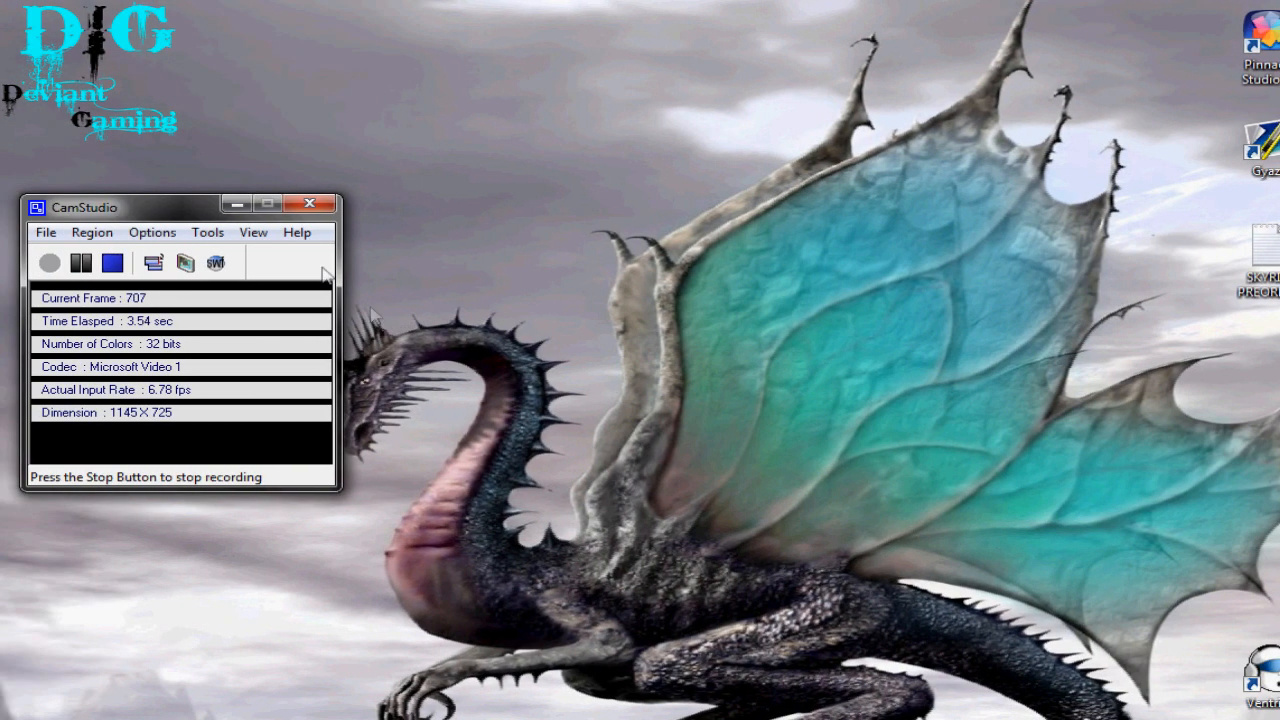
Move and minimise the CamStudio window, then launch Run from the Start menu search.
{"action": "left_click_drag", "start_coordinate": [120, 207], "coordinate": [250, 207]}
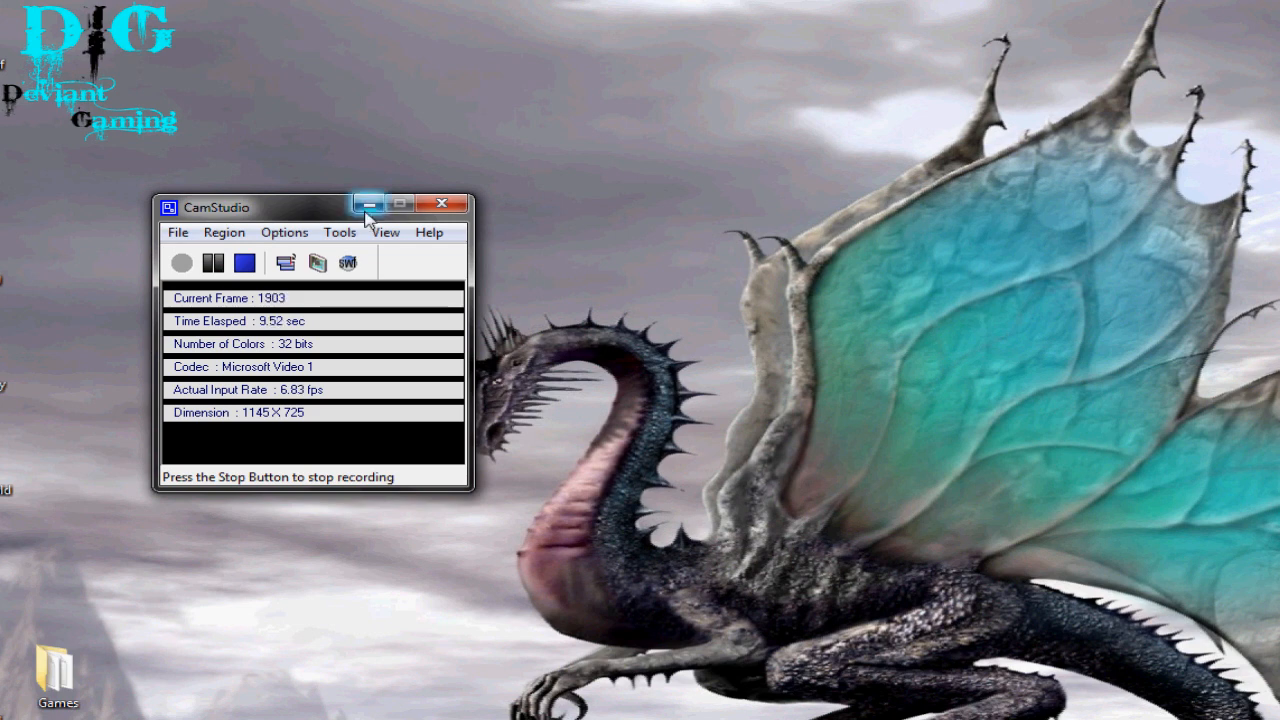
{"action": "left_click", "coordinate": [368, 204]}
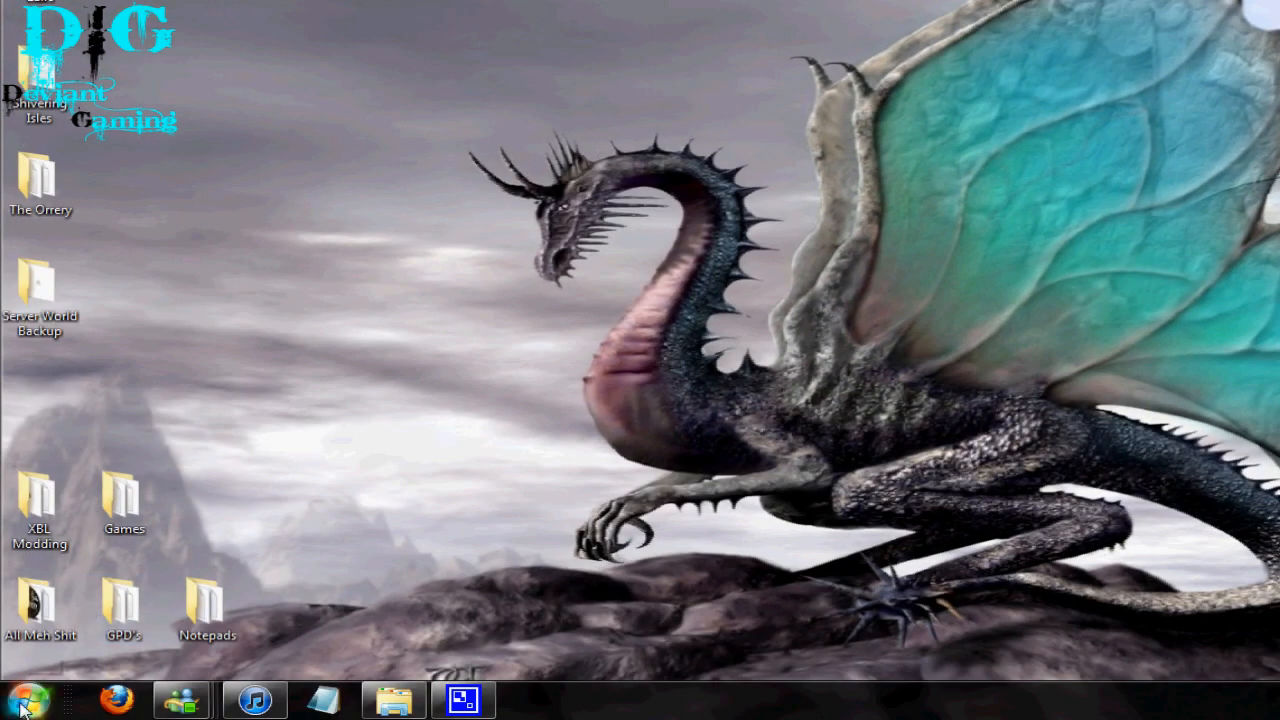
{"action": "left_click", "coordinate": [20, 698]}
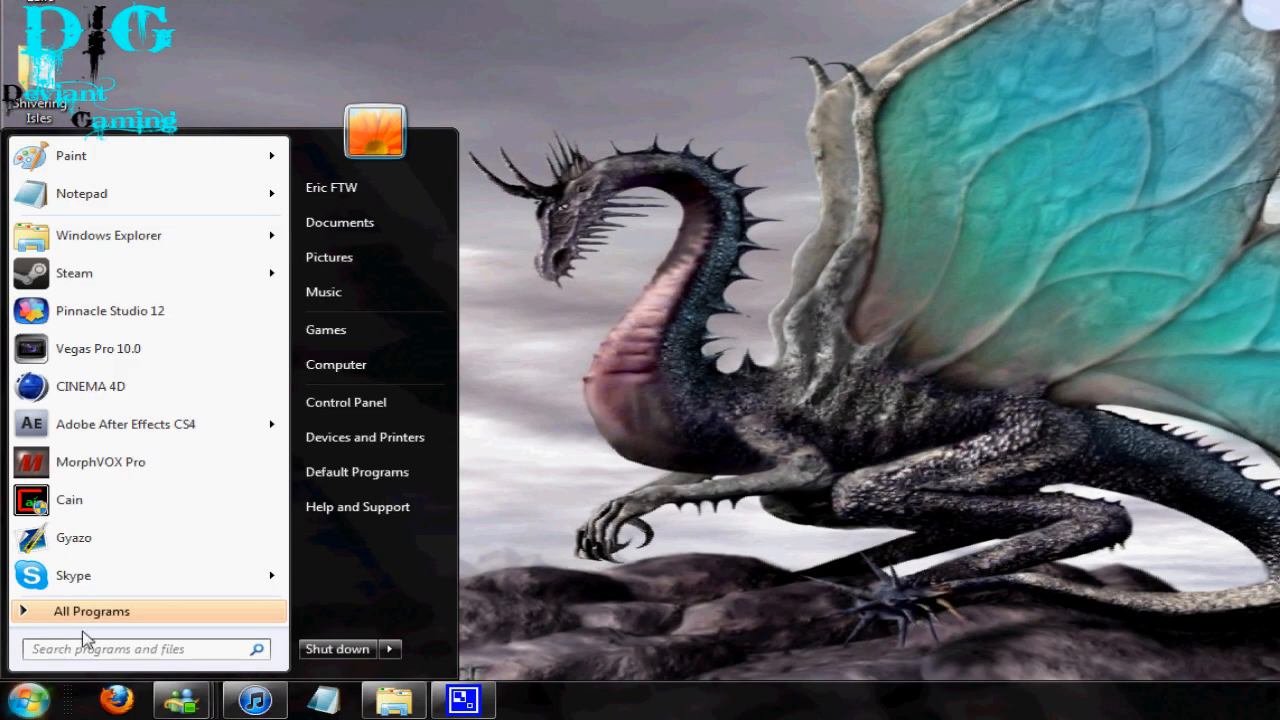
{"action": "left_click", "coordinate": [140, 648]}
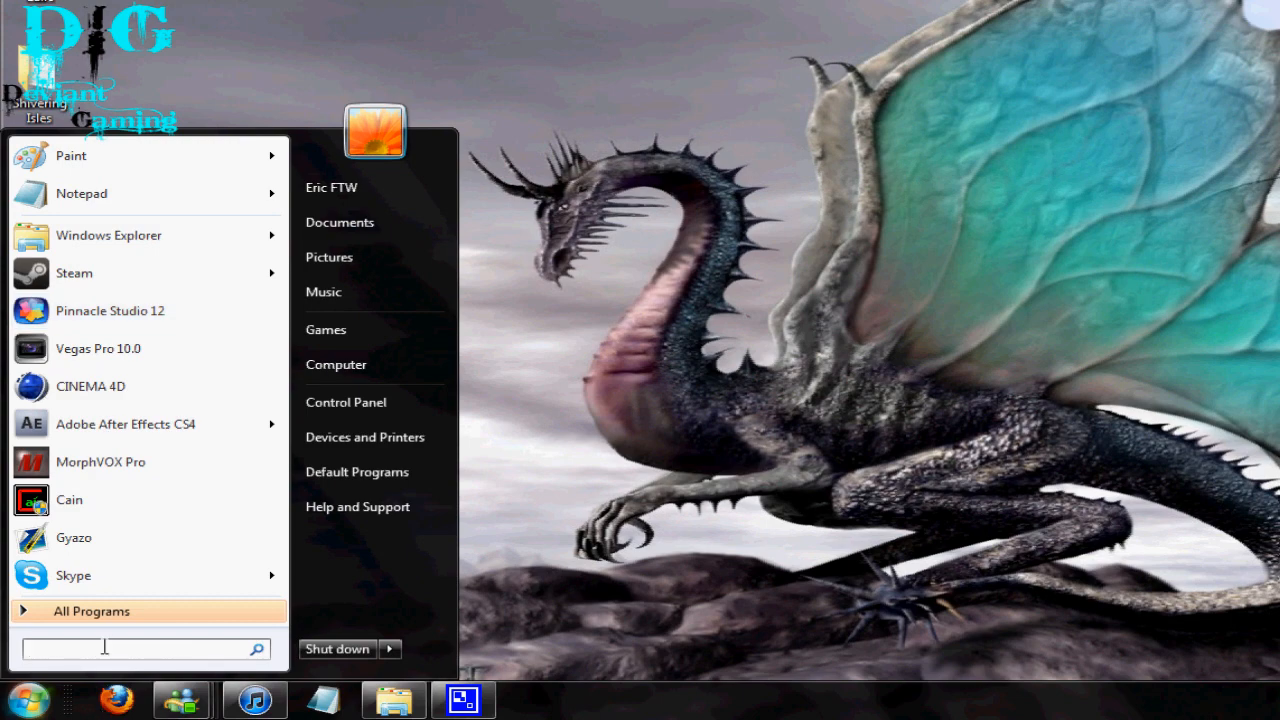
{"action": "type", "text": "run"}
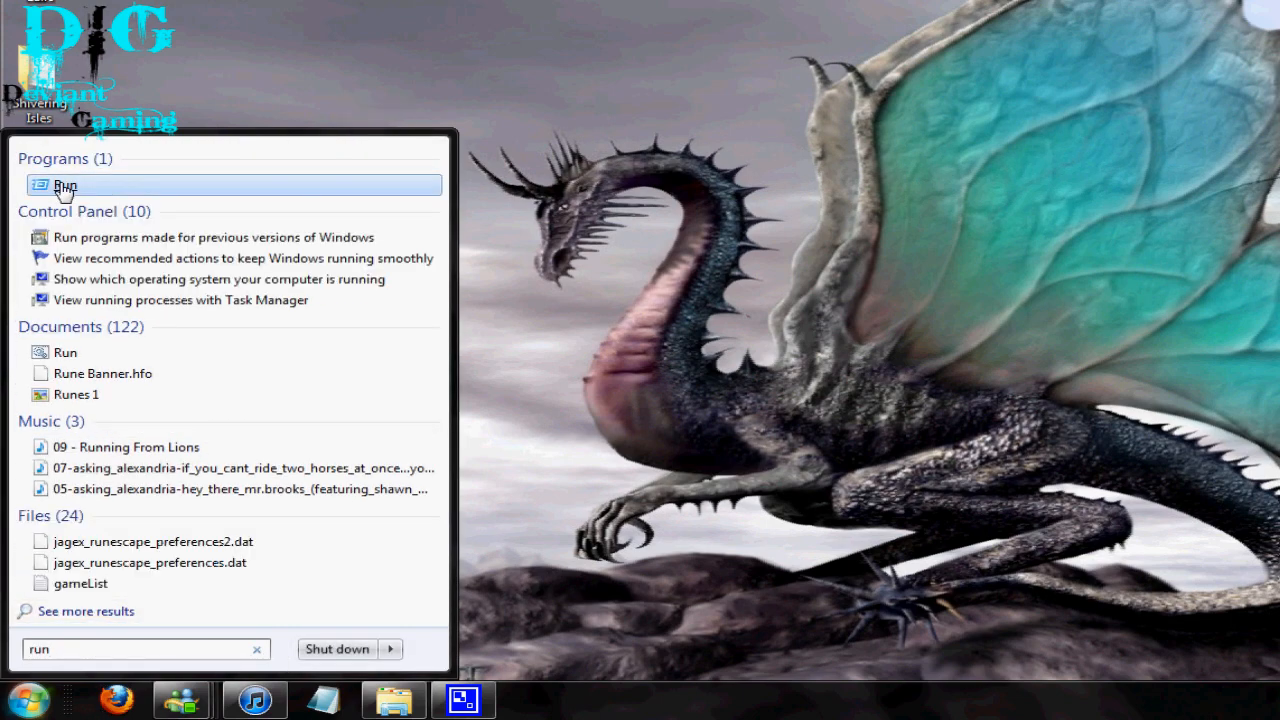
{"action": "left_click", "coordinate": [64, 186]}
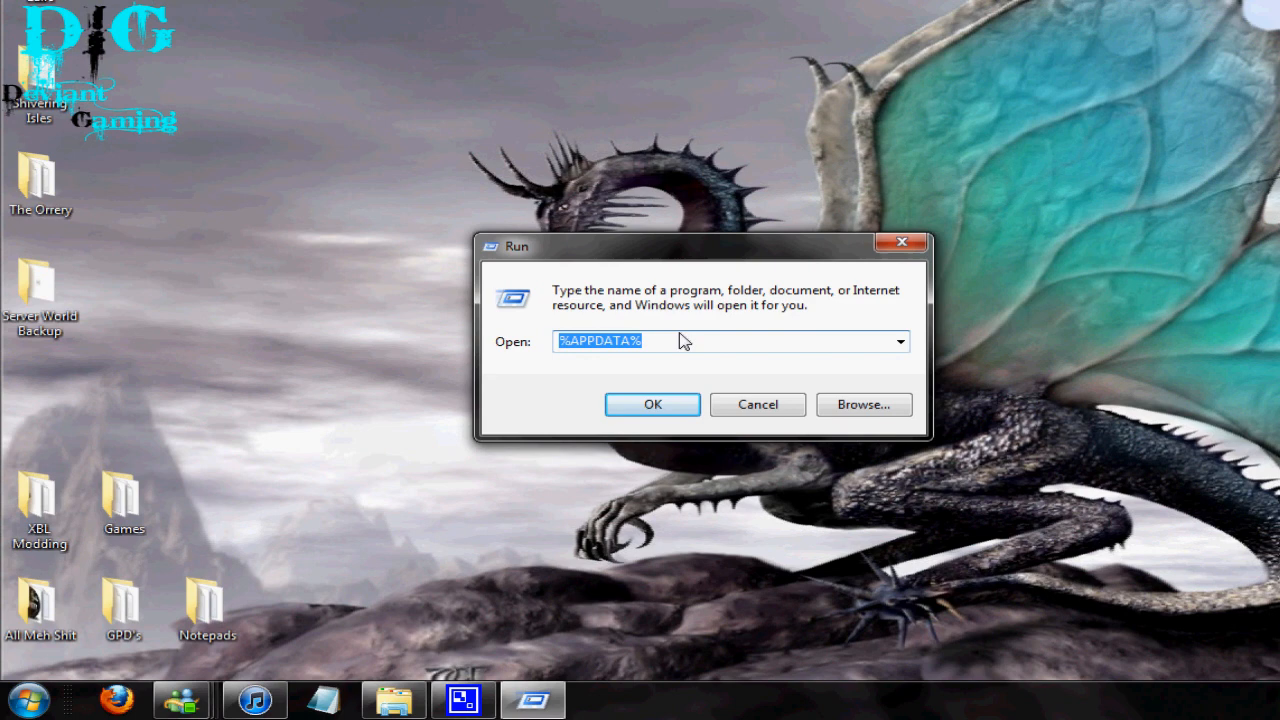
{"action": "mouse_move", "coordinate": [648, 343]}
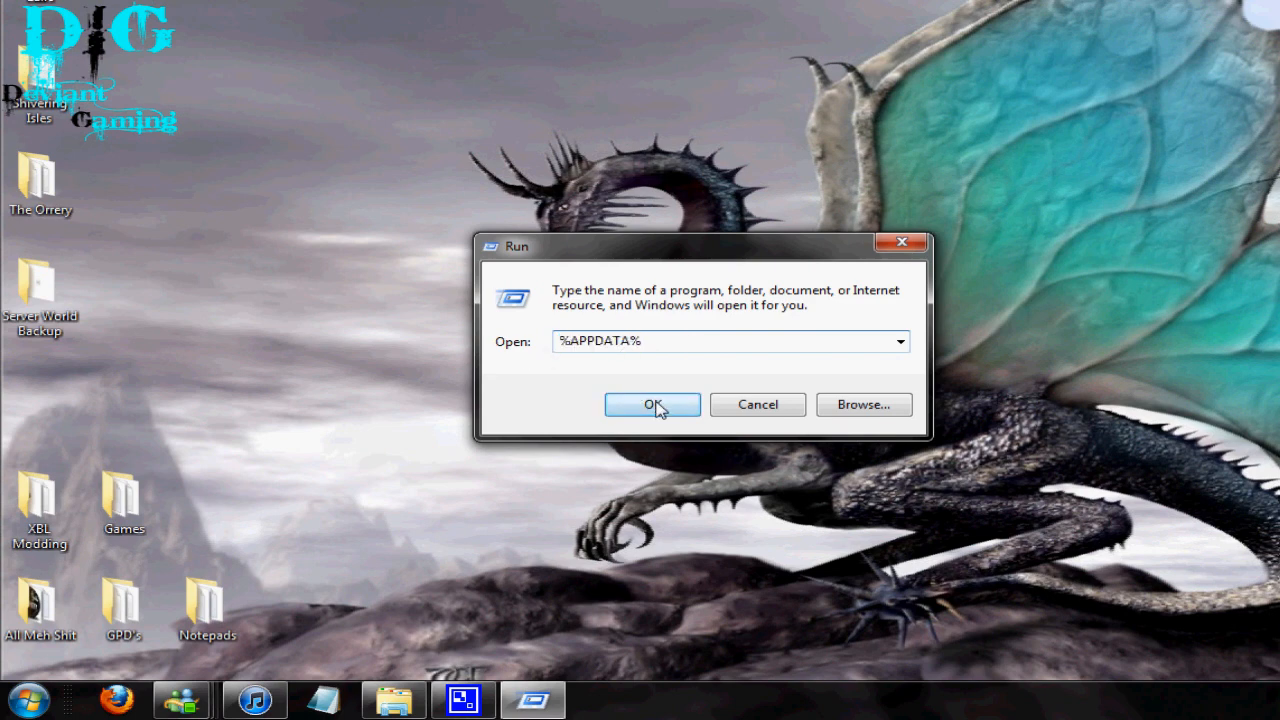
Run %APPDATA% to open Roaming, then open .minecraft and select its bin folder.
{"action": "left_click", "coordinate": [652, 404]}
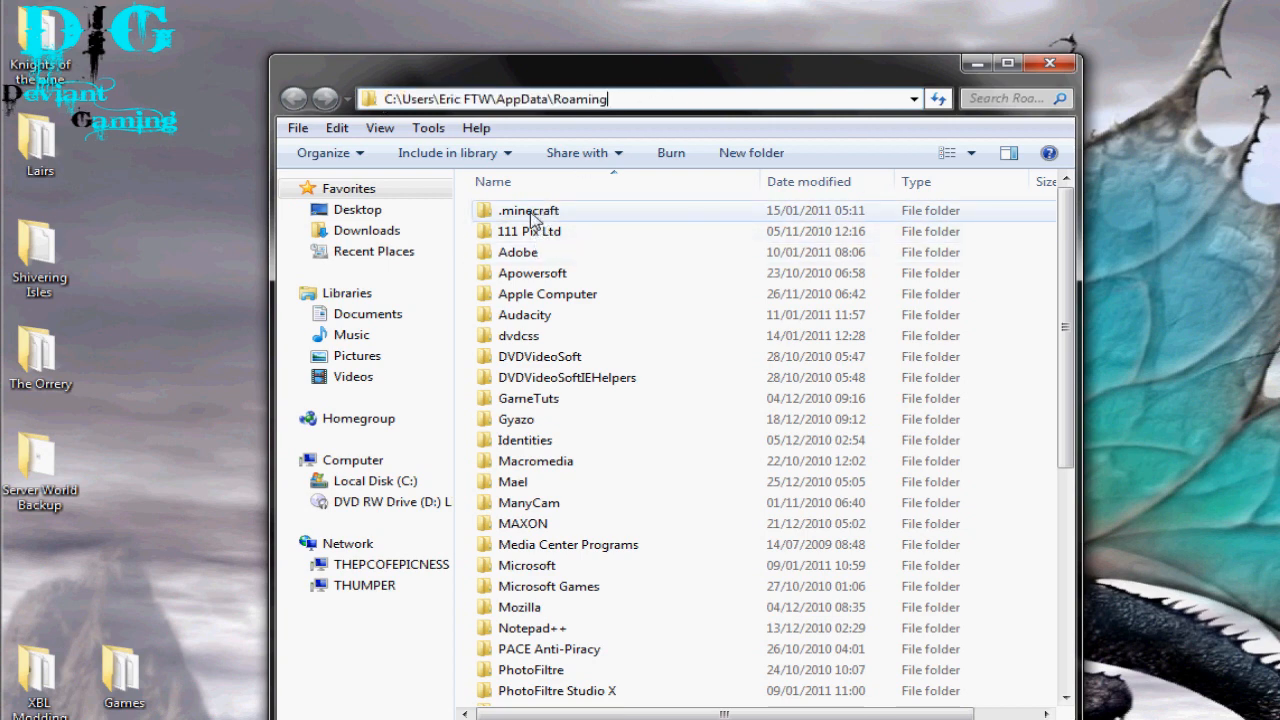
{"action": "double_click", "coordinate": [528, 210]}
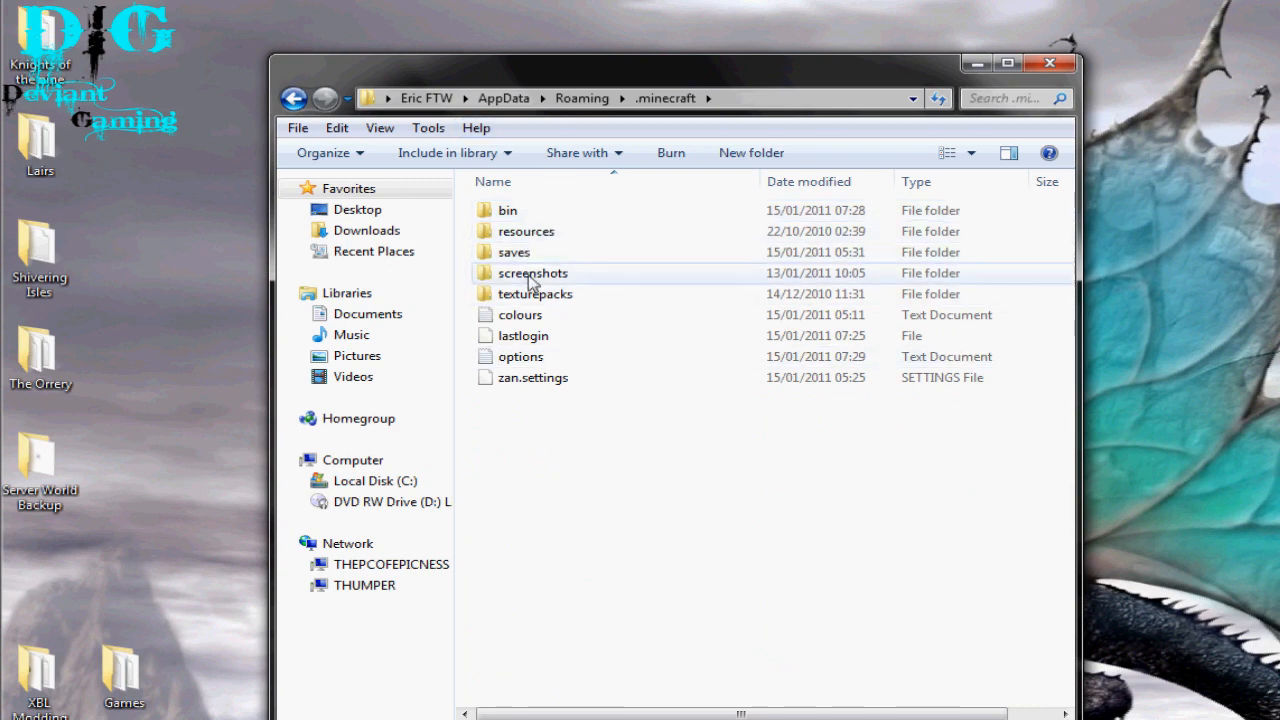
{"action": "left_click", "coordinate": [507, 210]}
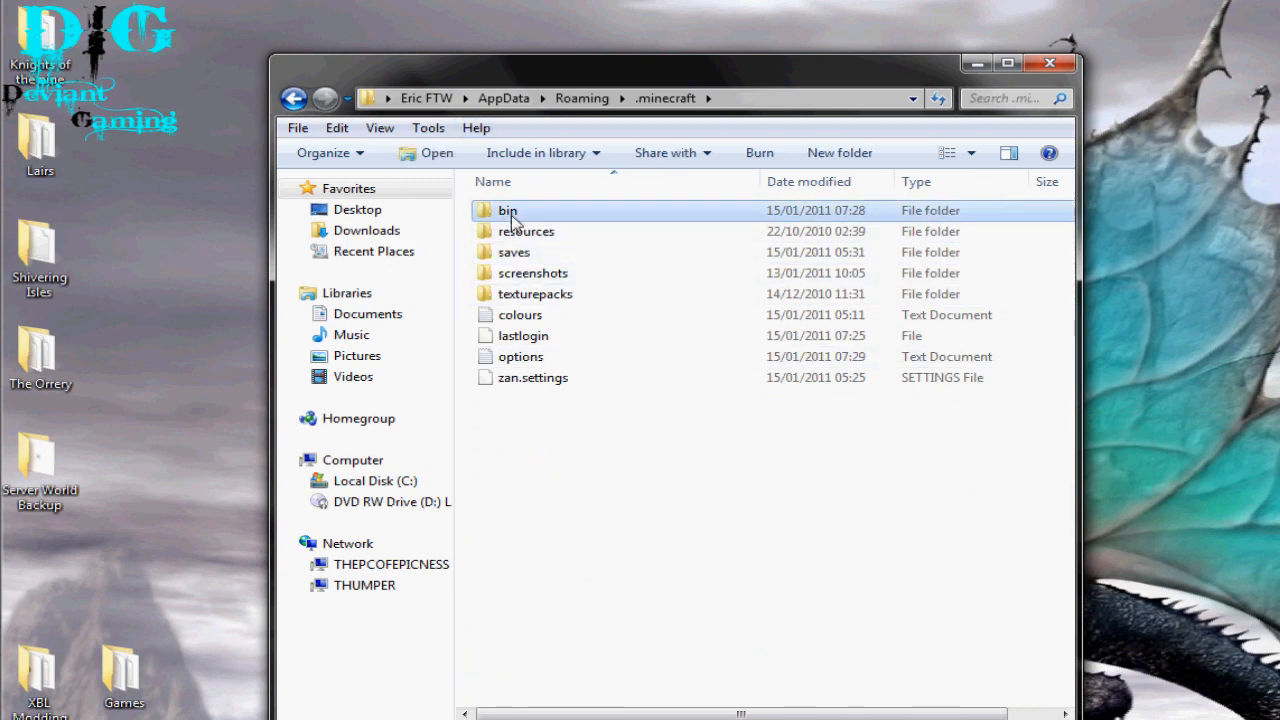
{"action": "double_click", "coordinate": [507, 210]}
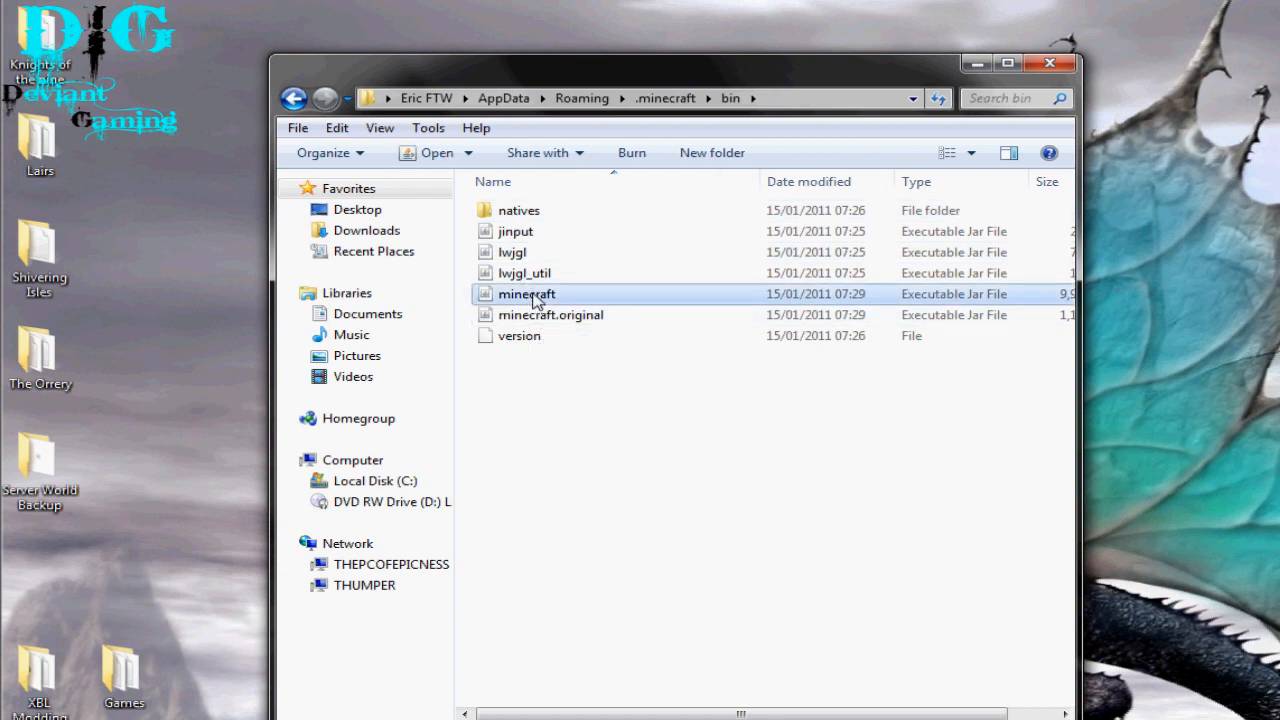
{"action": "left_click", "coordinate": [550, 315]}
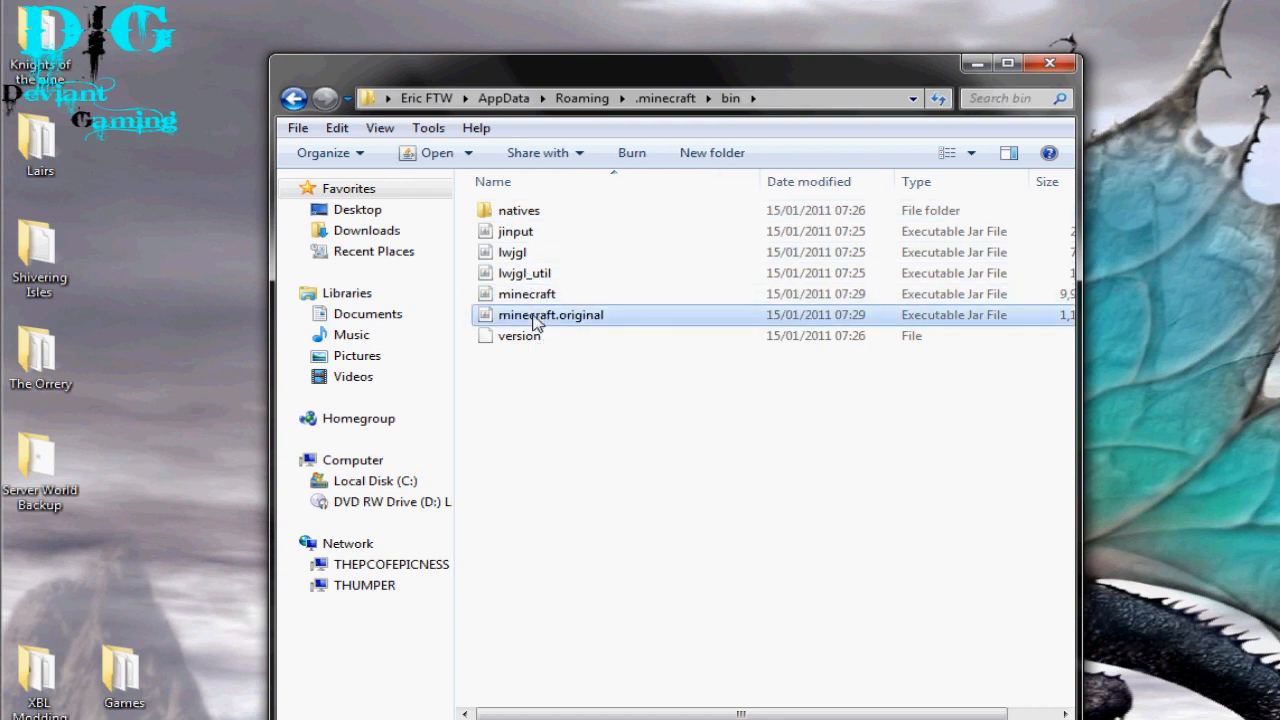
{"action": "left_click", "coordinate": [527, 293]}
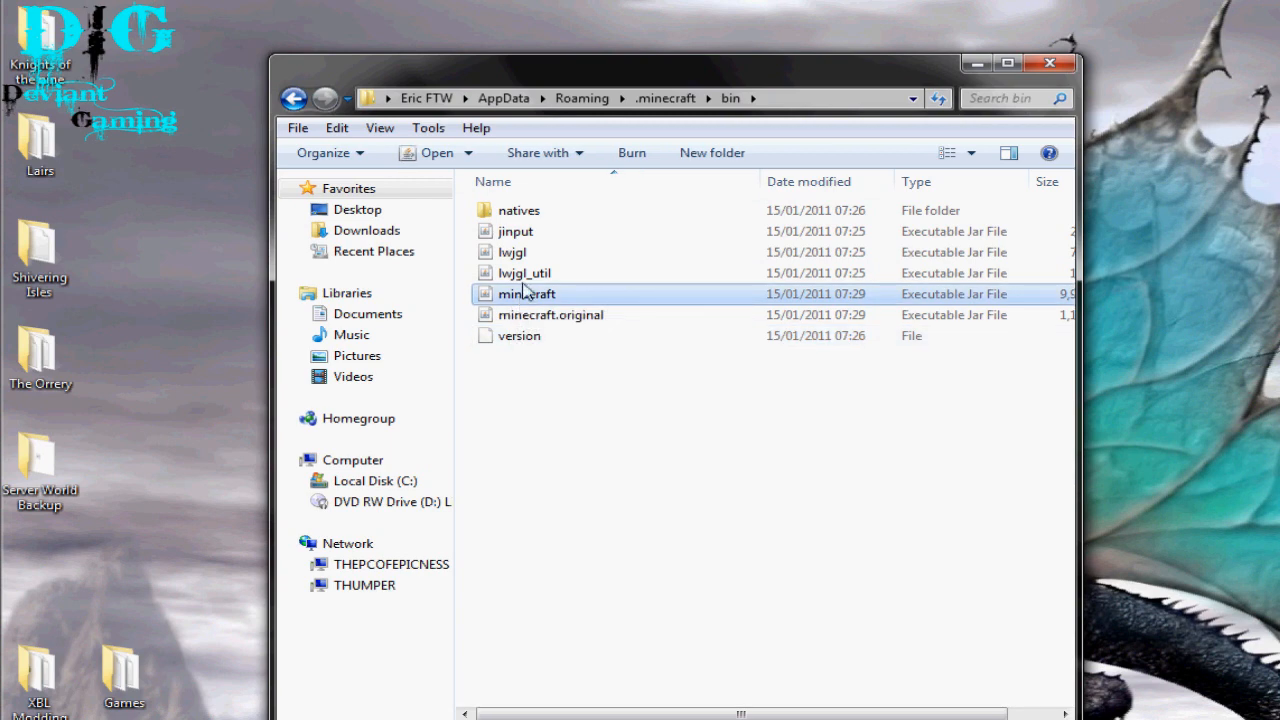
{"action": "mouse_move", "coordinate": [524, 336]}
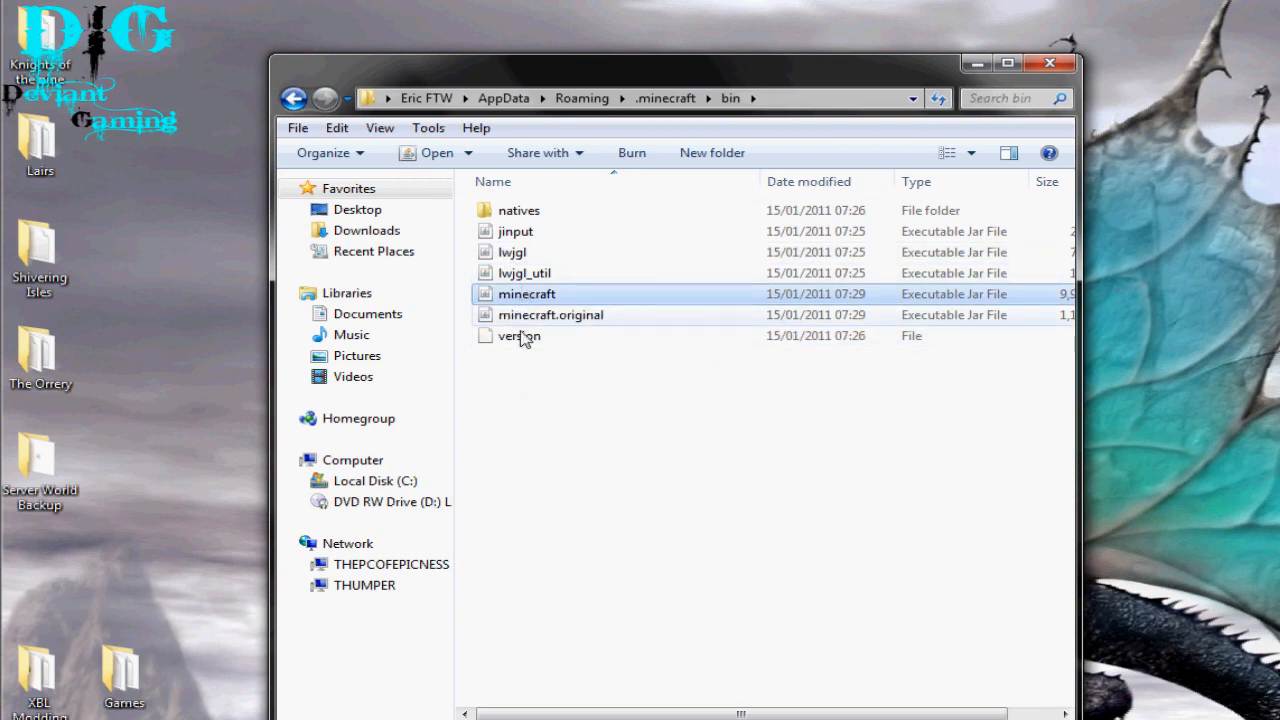
{"action": "left_click", "coordinate": [294, 98]}
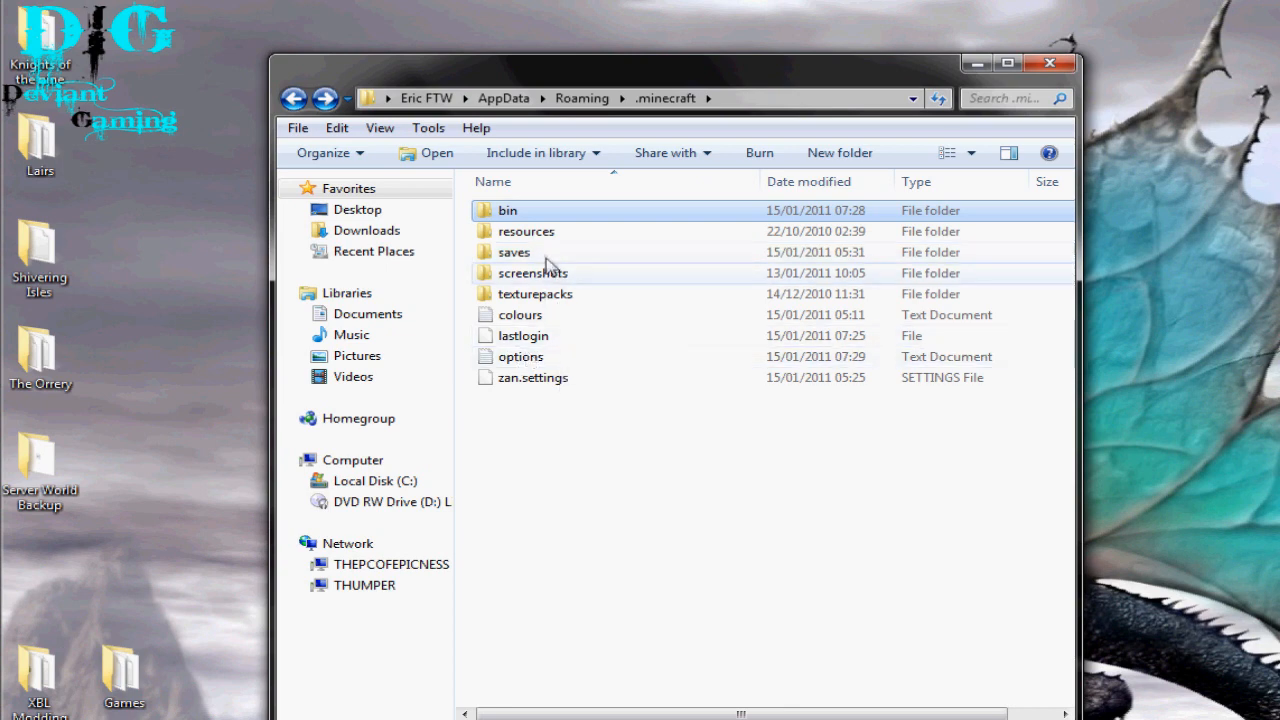
{"action": "double_click", "coordinate": [515, 252]}
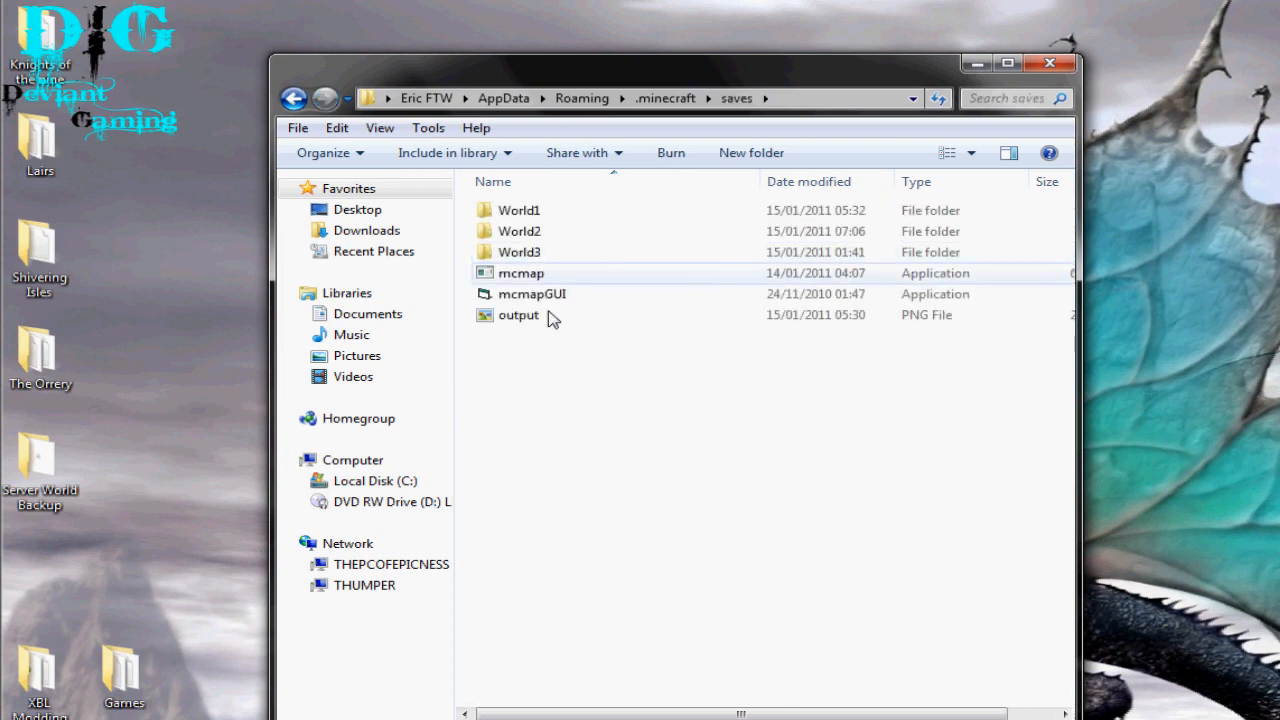
{"action": "left_click", "coordinate": [293, 98]}
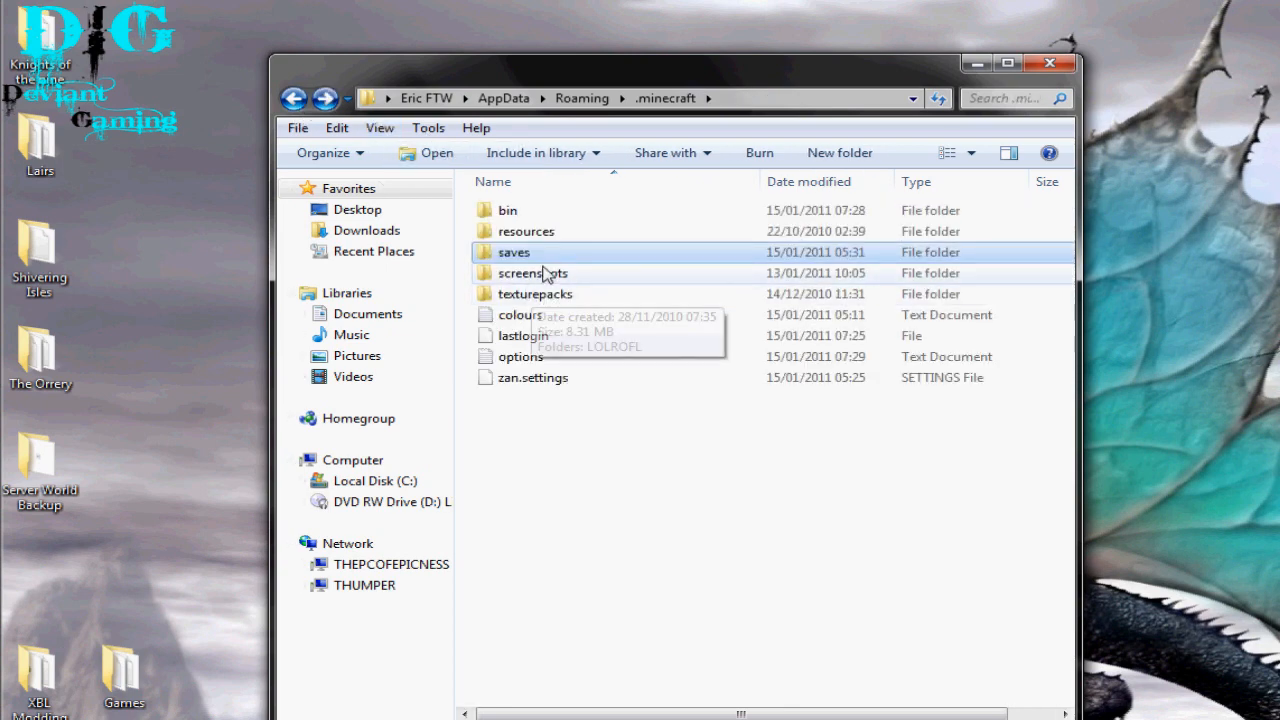